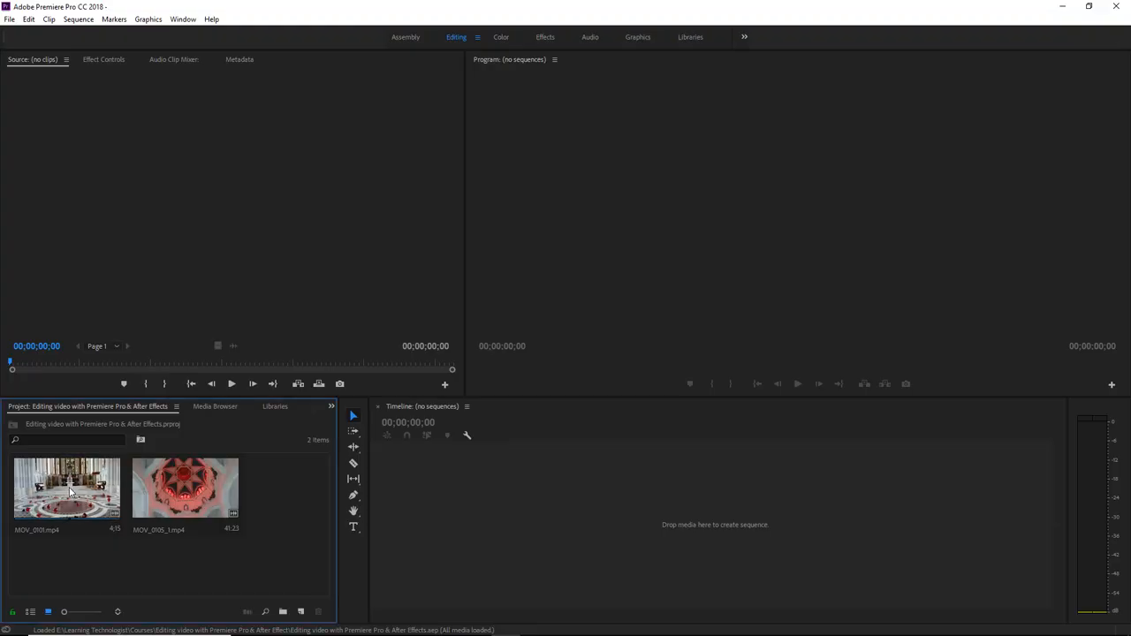
# Step: Check the MOV_2931 church clip's file properties and close them
pyautogui.rightClick(67, 488)
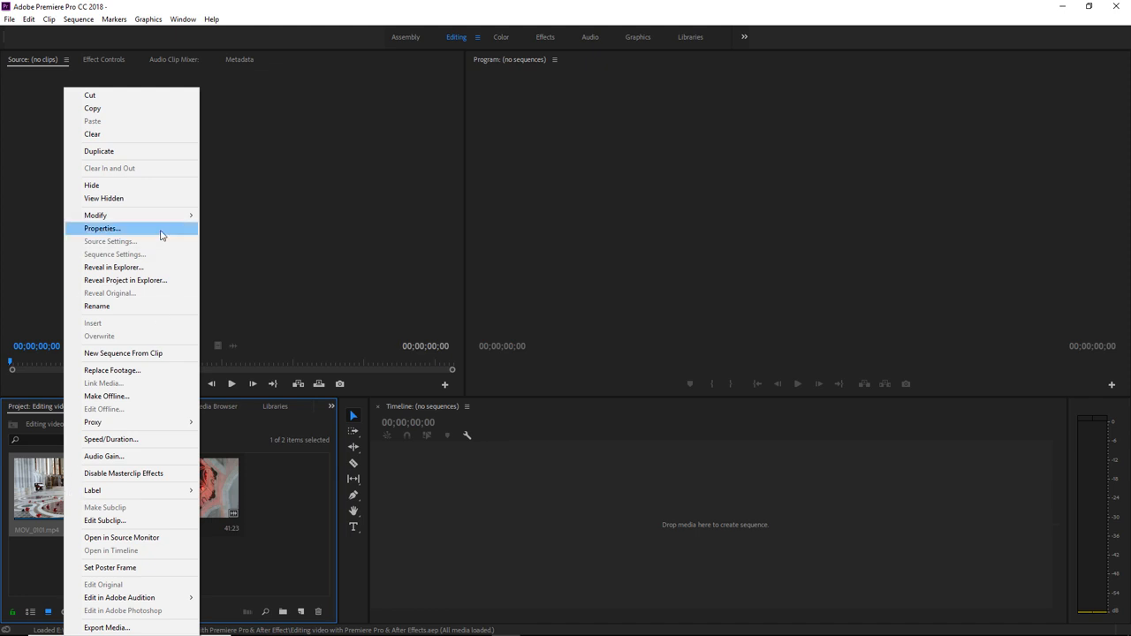
pyautogui.click(102, 228)
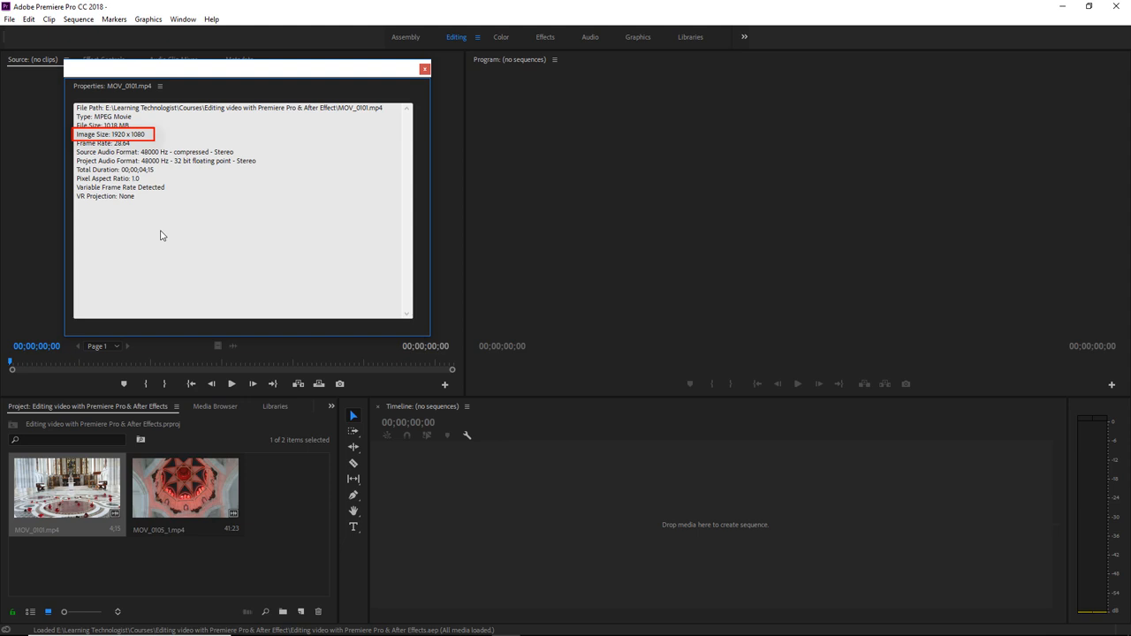
pyautogui.click(424, 69)
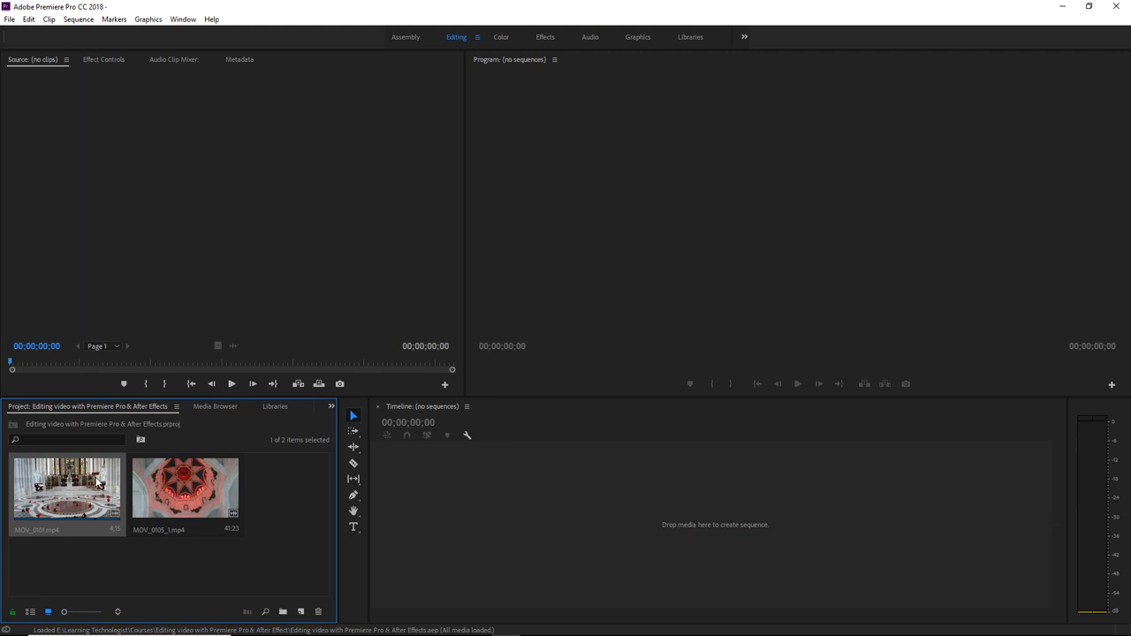
# Step: Create a new sequence from MOV_2931 and confirm its 1920x1080 frame size
pyautogui.rightClick(68, 486)
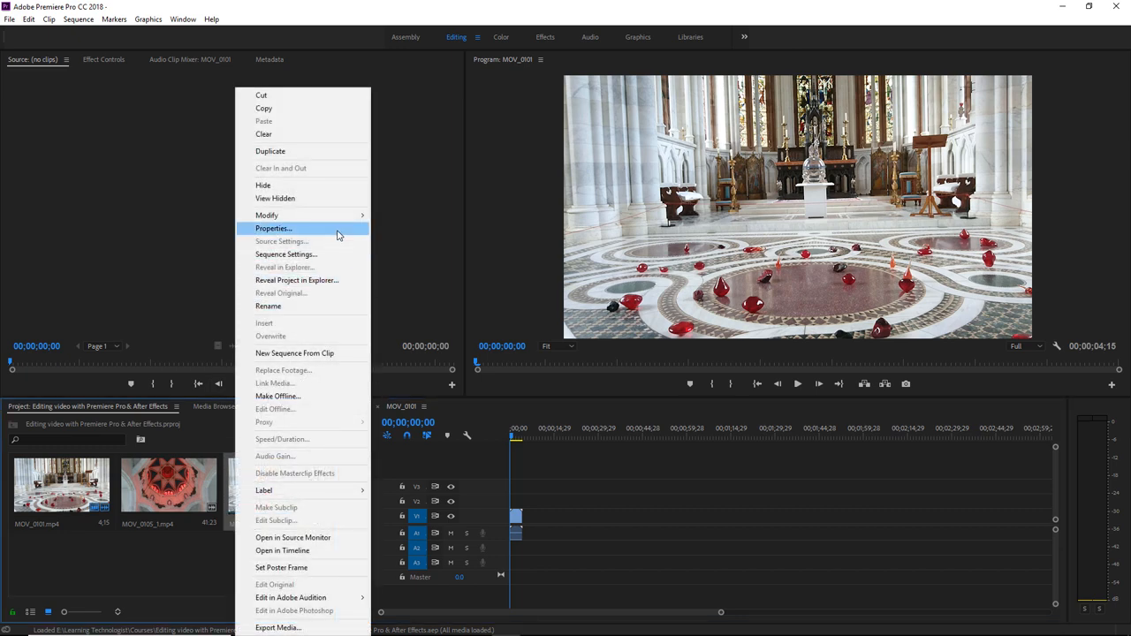
pyautogui.click(272, 228)
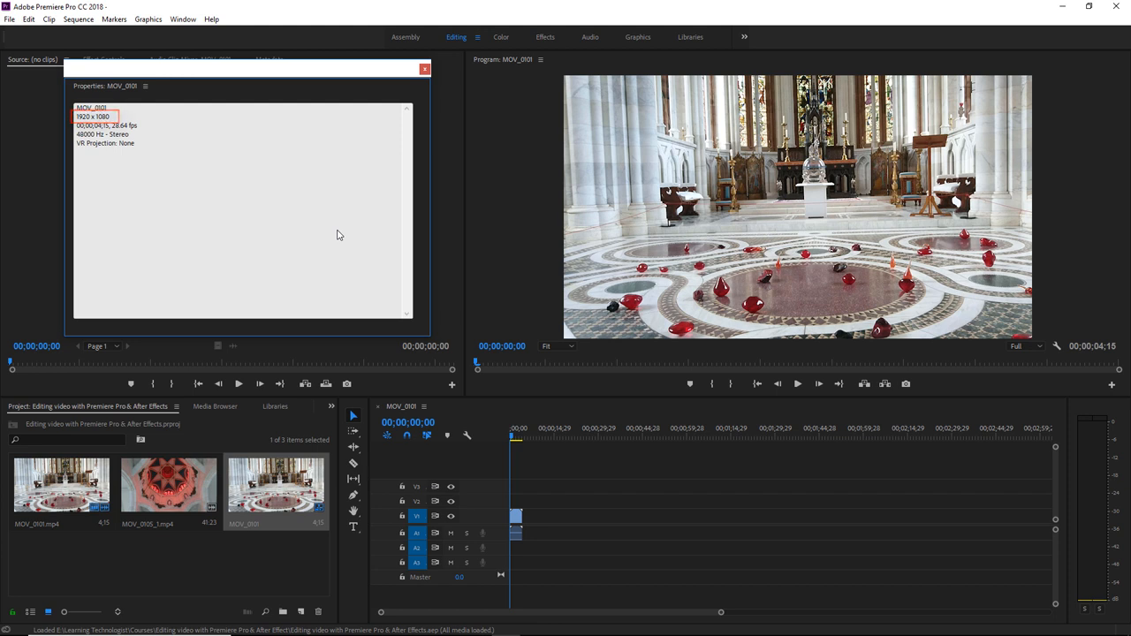
pyautogui.moveTo(371, 166)
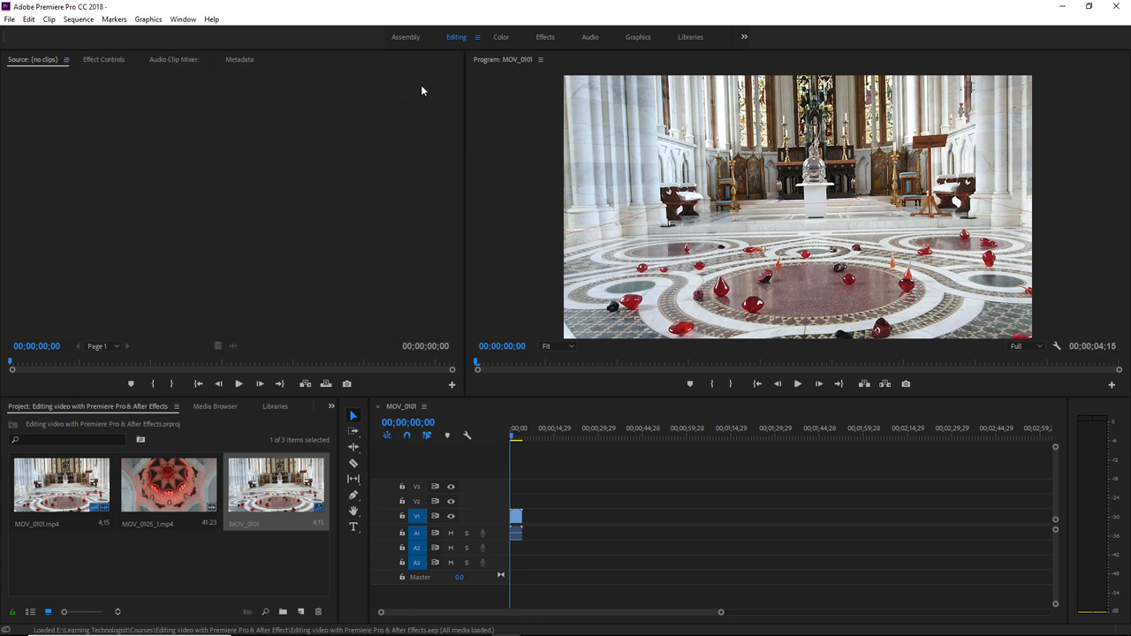
# Step: View the MOV_2935_1 ceiling clip's properties showing 1280x720, then close them
pyautogui.rightClick(167, 486)
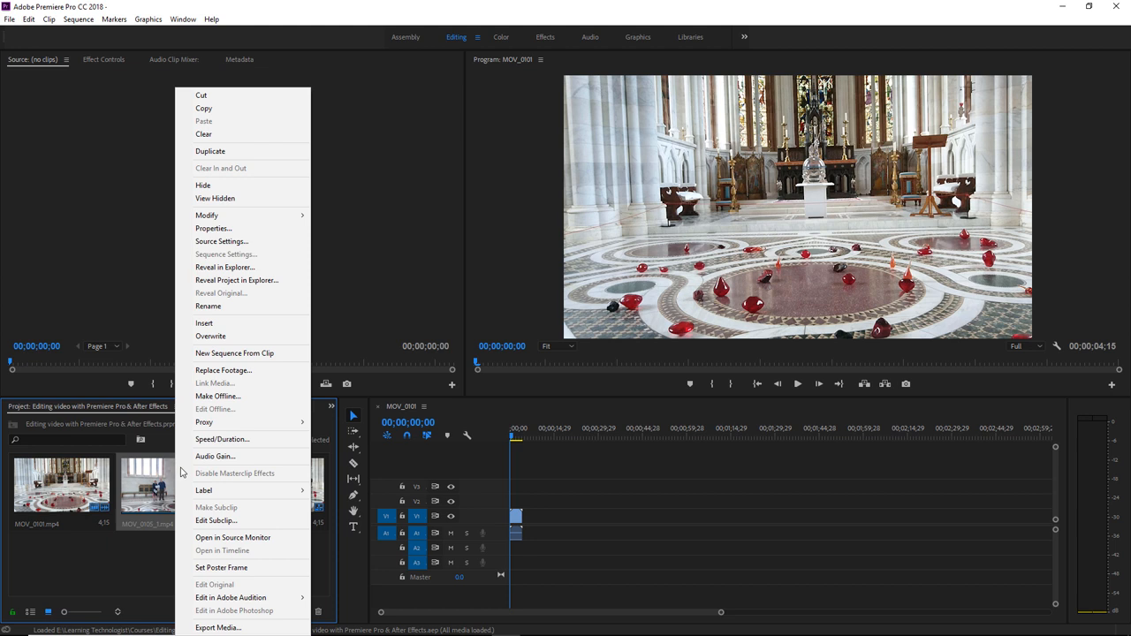
pyautogui.click(212, 228)
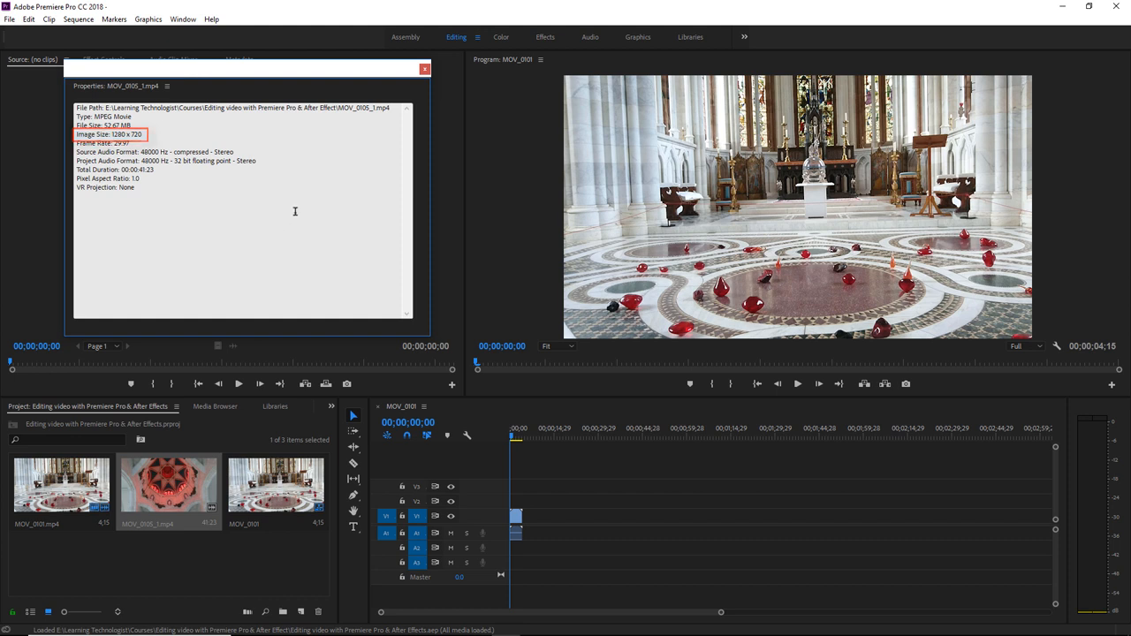
pyautogui.click(424, 69)
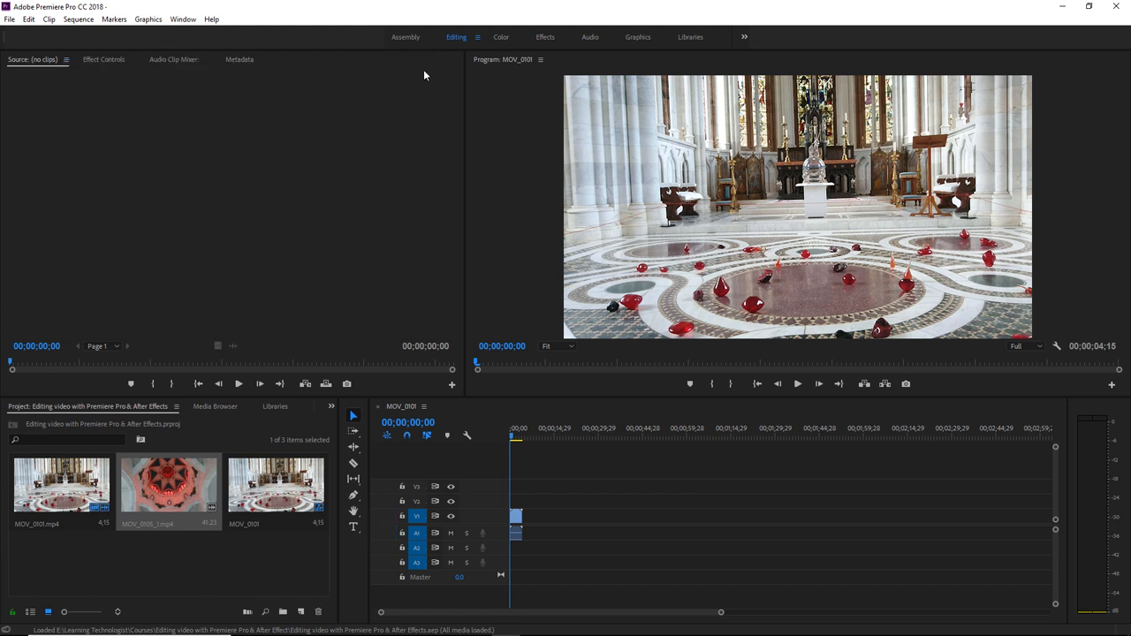
pyautogui.moveTo(177, 484)
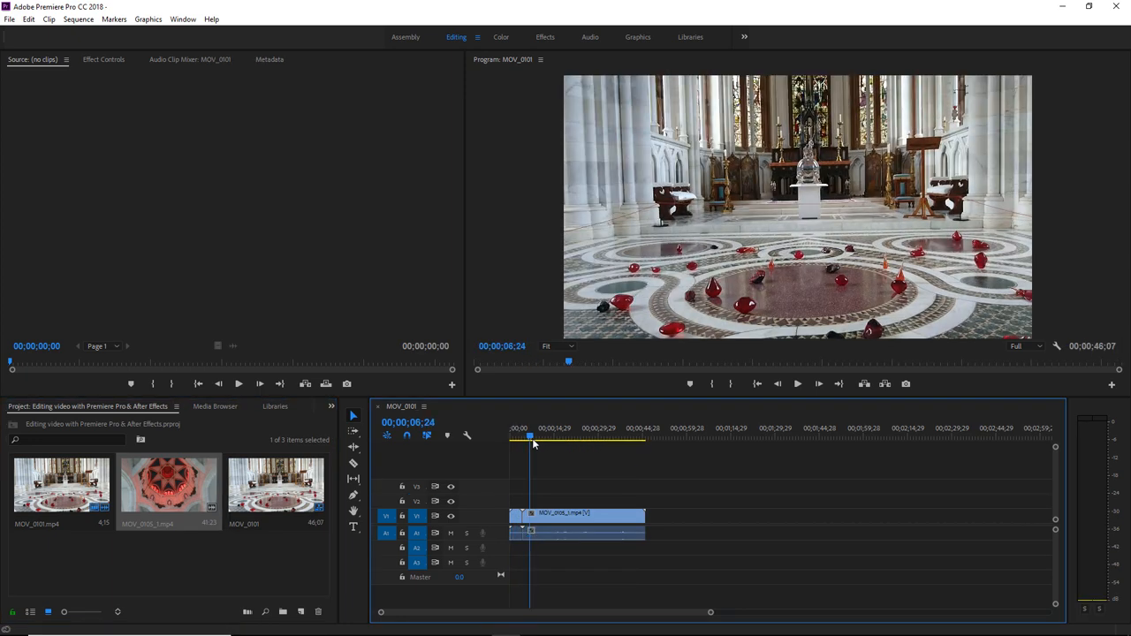
# Step: Show the ceiling clip's Motion settings in Effect Controls with the playhead on it
pyautogui.click(546, 434)
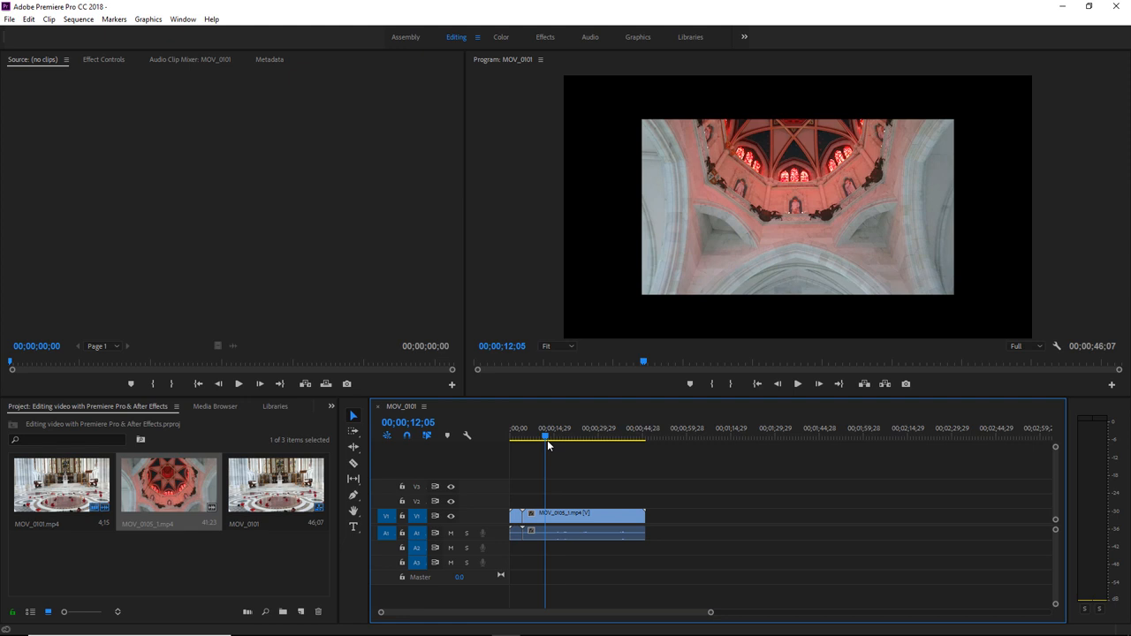
pyautogui.click(102, 60)
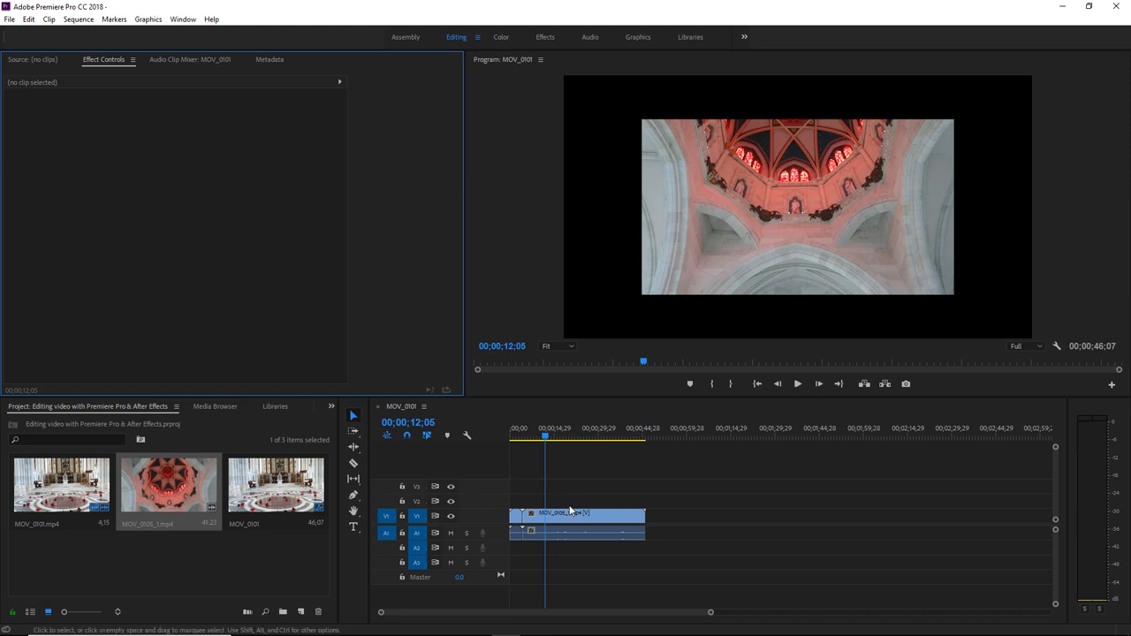
pyautogui.click(576, 513)
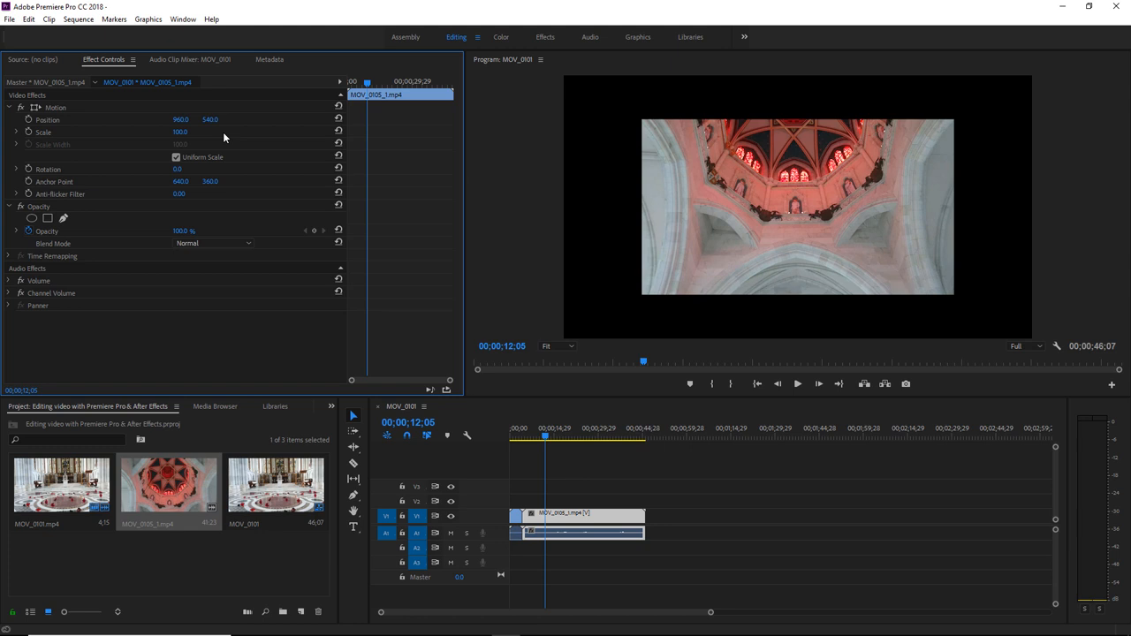
pyautogui.moveTo(325, 262)
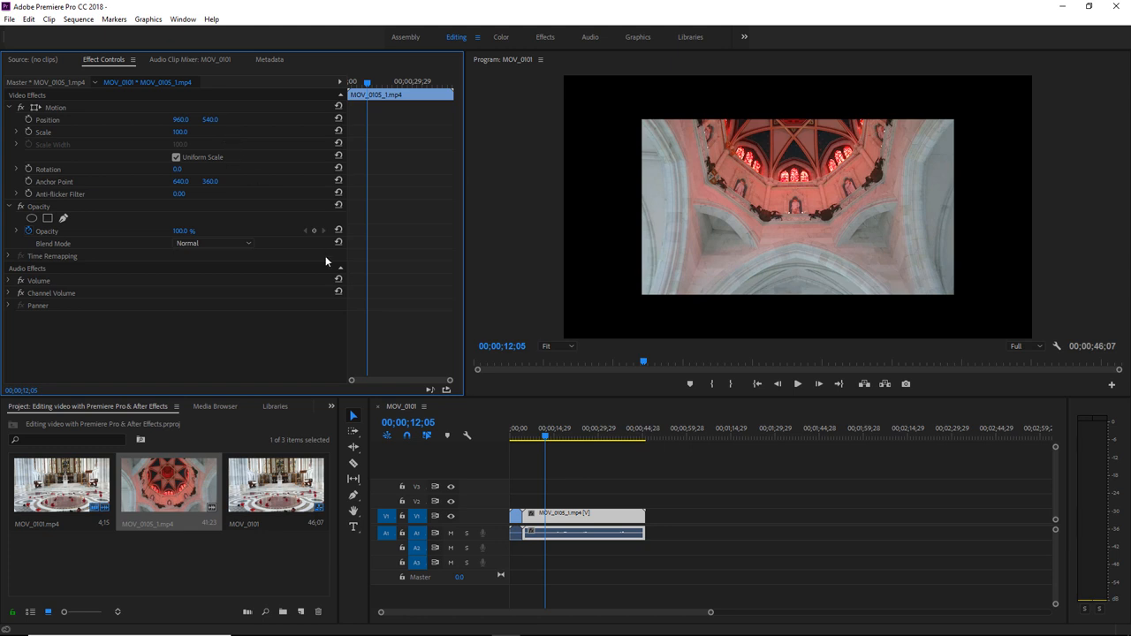
# Step: Replace the ceiling clip with an After Effects composition
pyautogui.rightClick(579, 530)
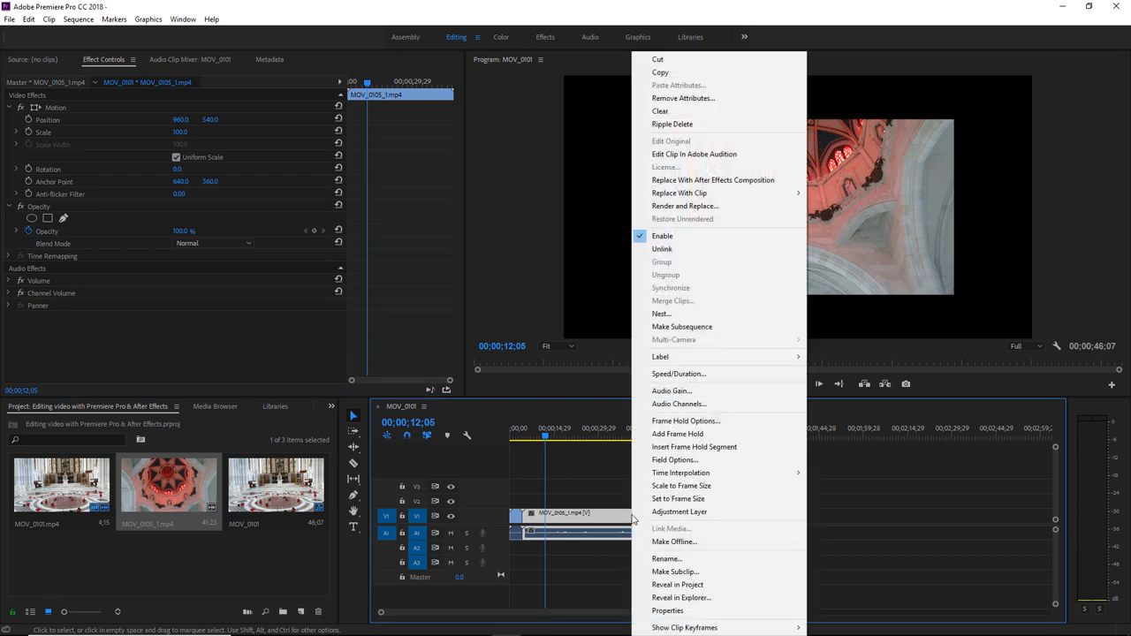
pyautogui.moveTo(714, 181)
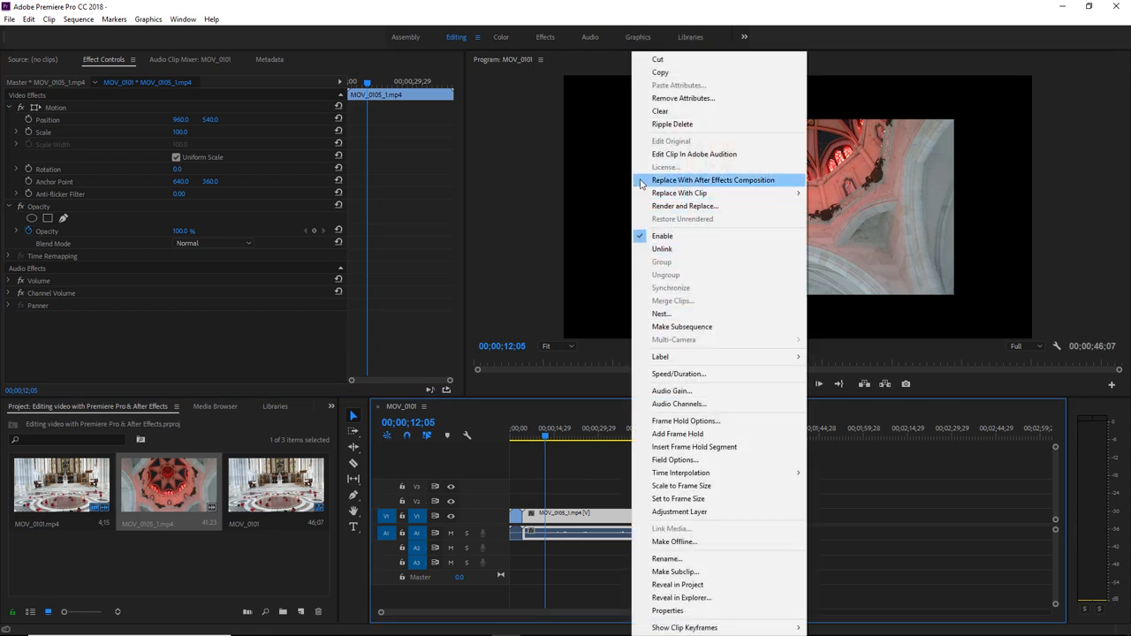
pyautogui.click(713, 180)
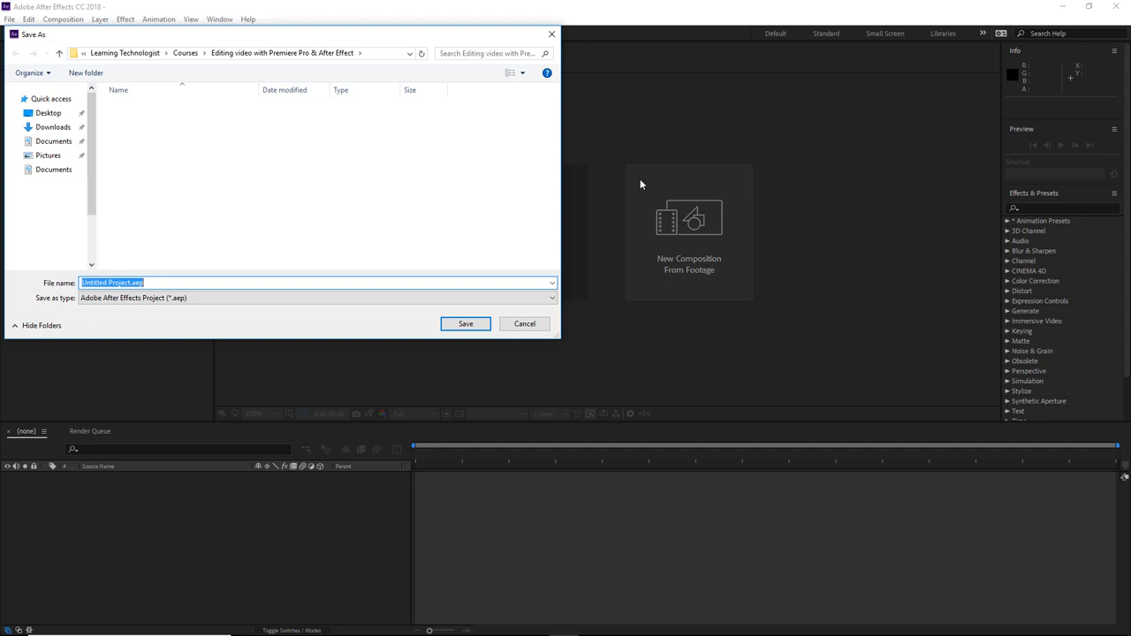
# Step: Save the new linked After Effects project as Detail-preserving Upscale
pyautogui.write('Detail')
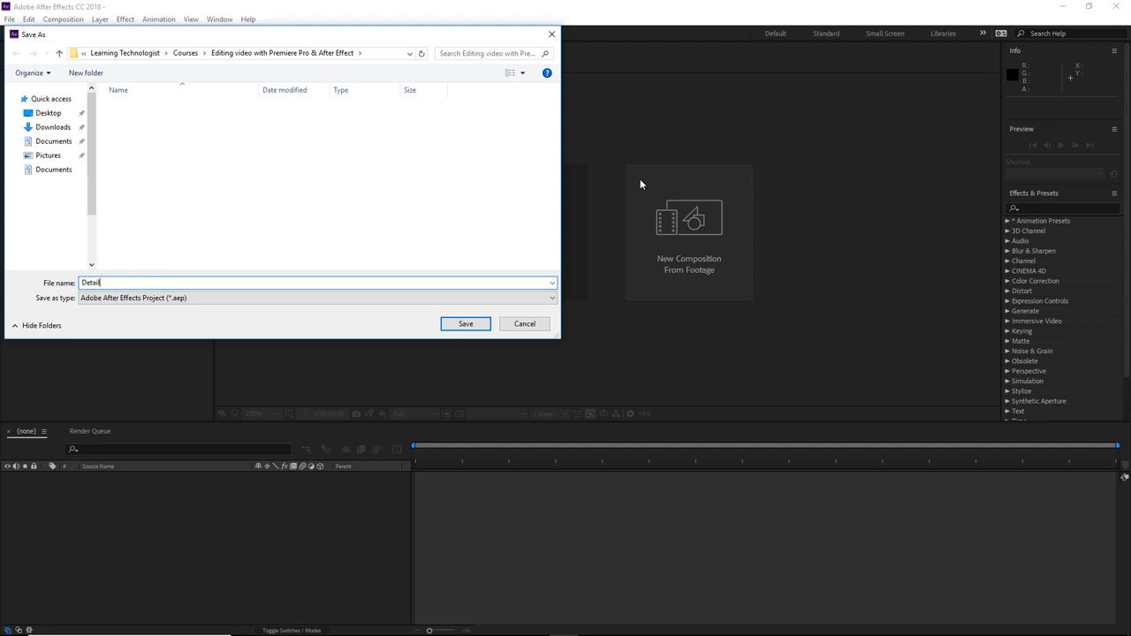
pyautogui.write('-preset')
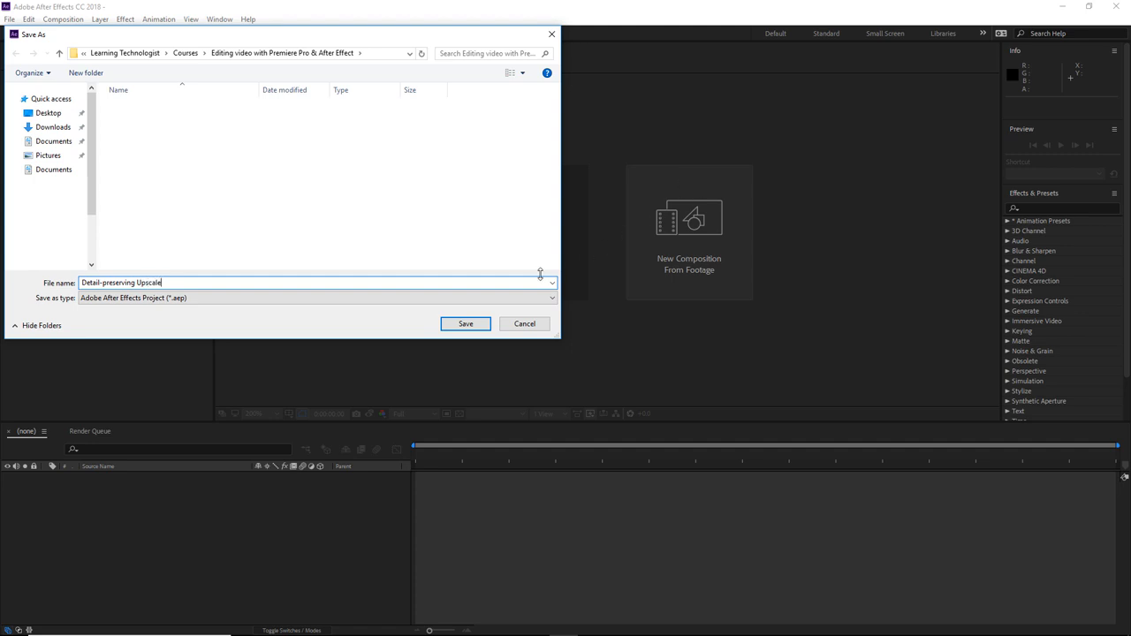
pyautogui.click(466, 324)
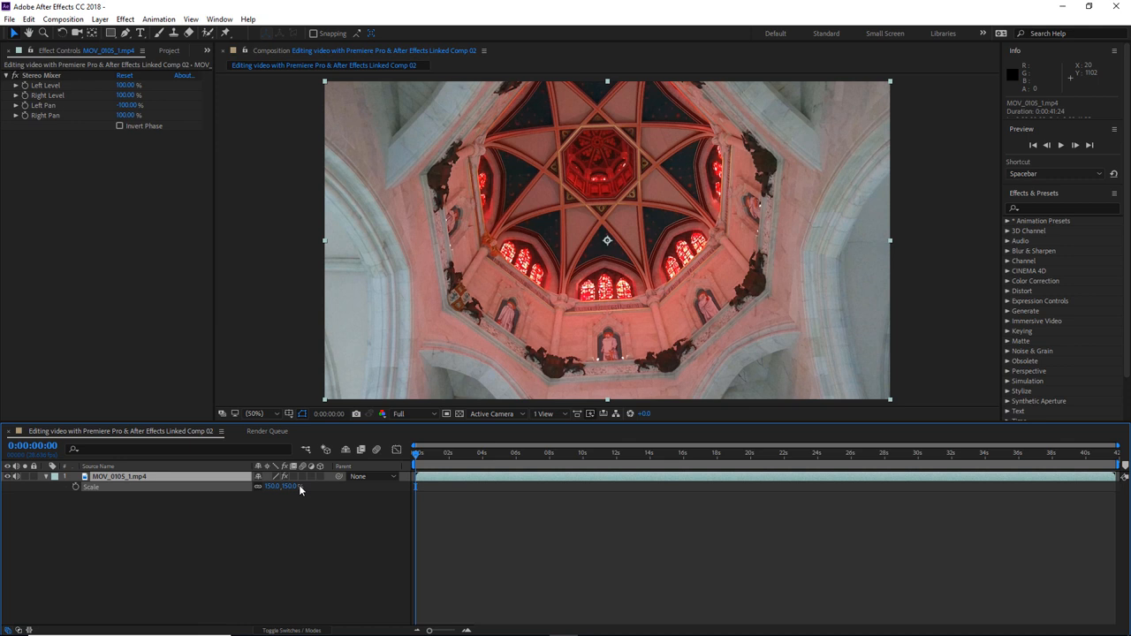
# Step: Reset the ceiling layer's Scale back to 100%
pyautogui.doubleClick(120, 477)
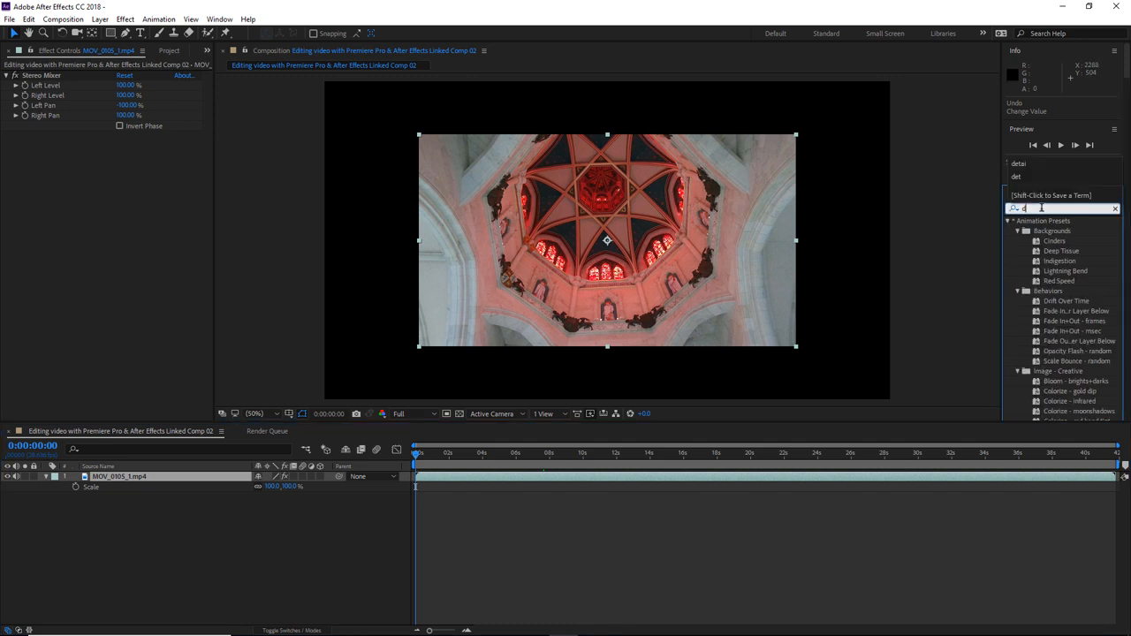
# Step: Search 'detail' and apply Detail-preserving Upscale to the ceiling layer
pyautogui.write('detai')
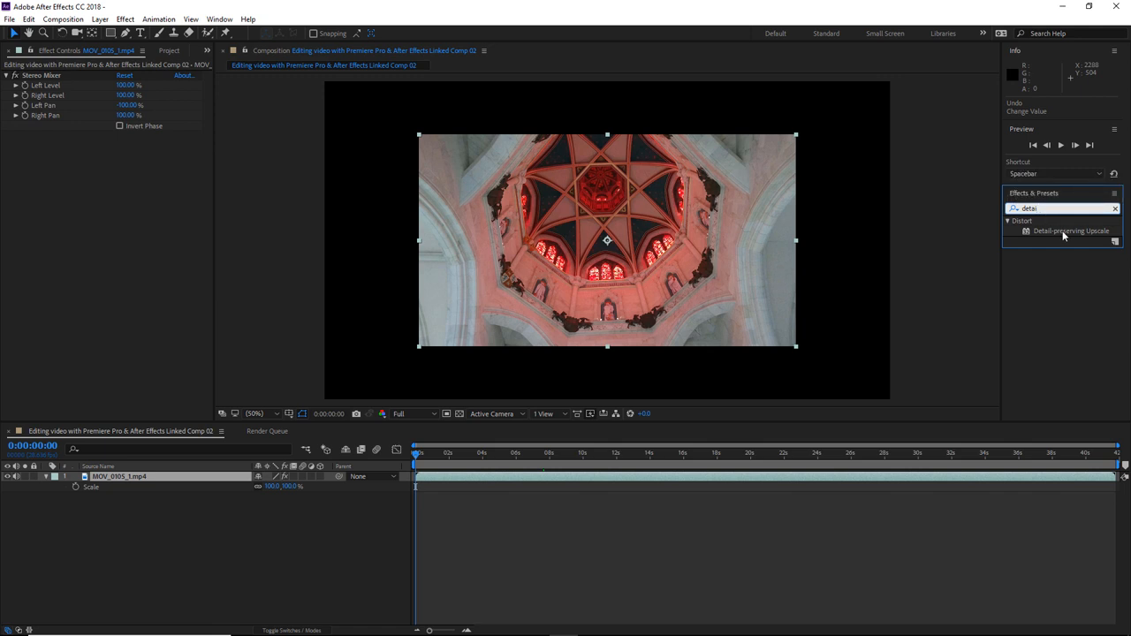
pyautogui.click(1070, 229)
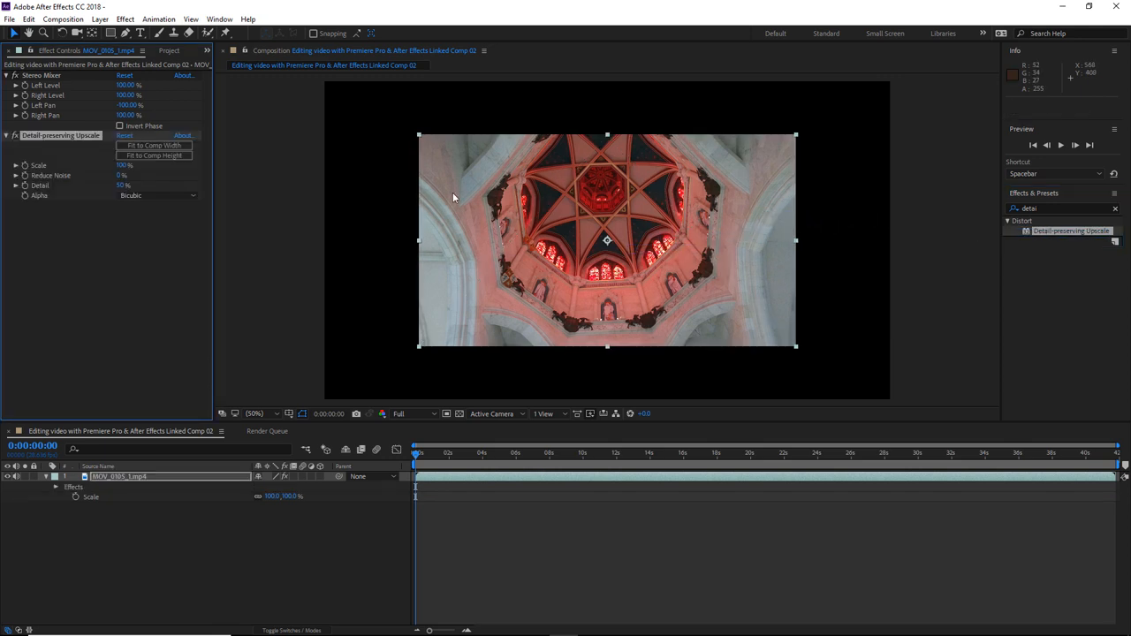
pyautogui.click(7, 74)
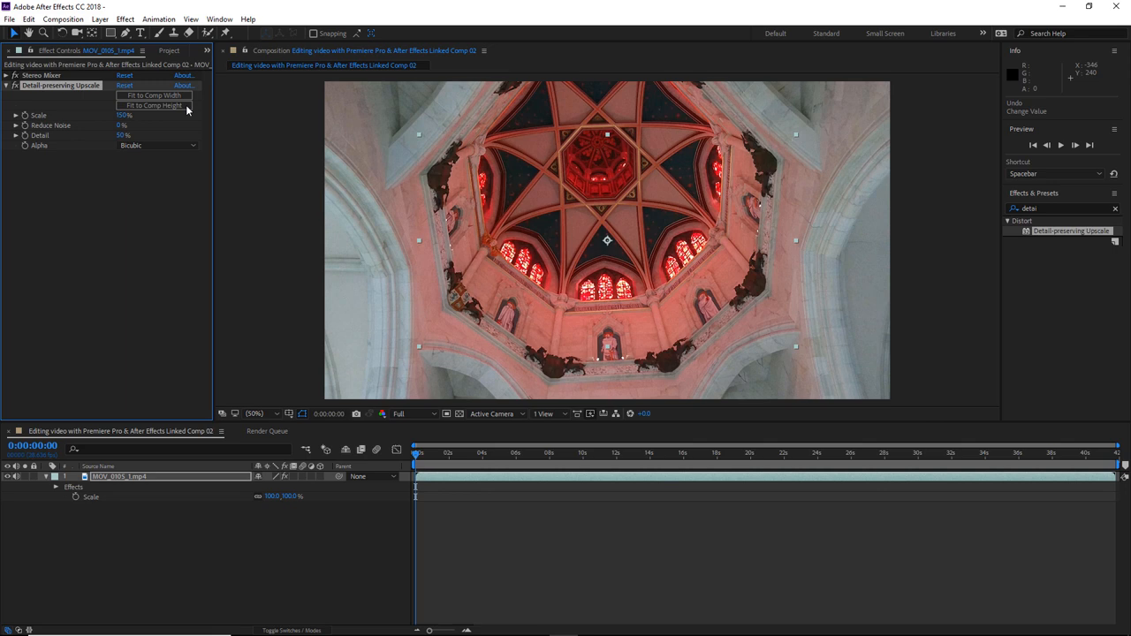
pyautogui.moveTo(284, 421)
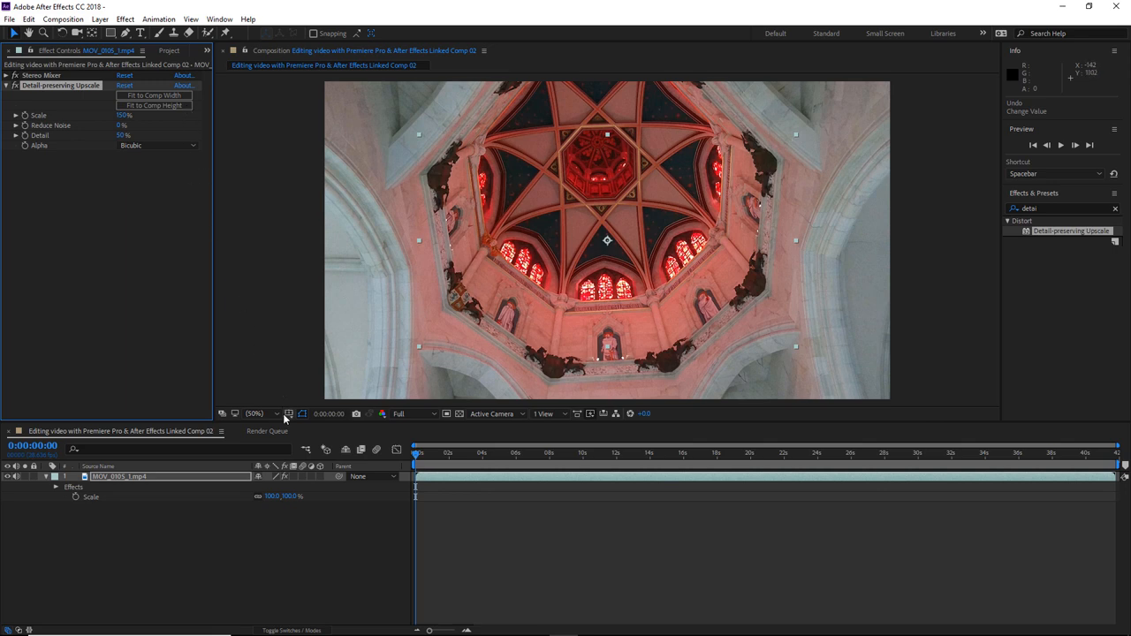
# Step: Bring up the viewer magnification list to inspect the upscaled result
pyautogui.click(257, 413)
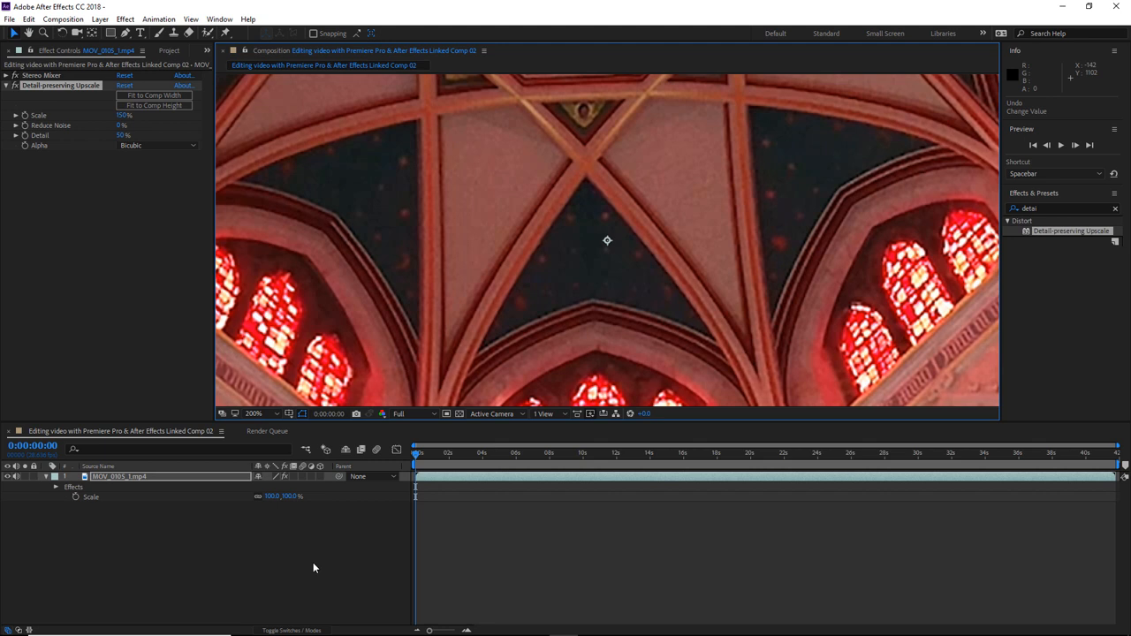
pyautogui.moveTo(314, 565)
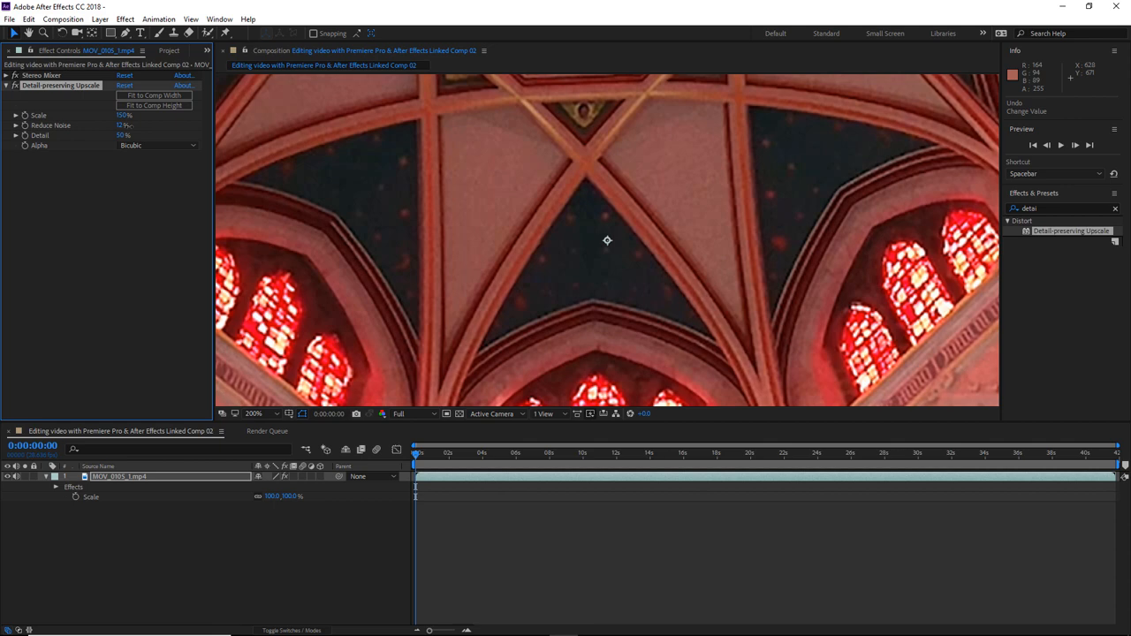
# Step: Set Detail-preserving Upscale's Reduce Noise to 59
pyautogui.doubleClick(124, 124)
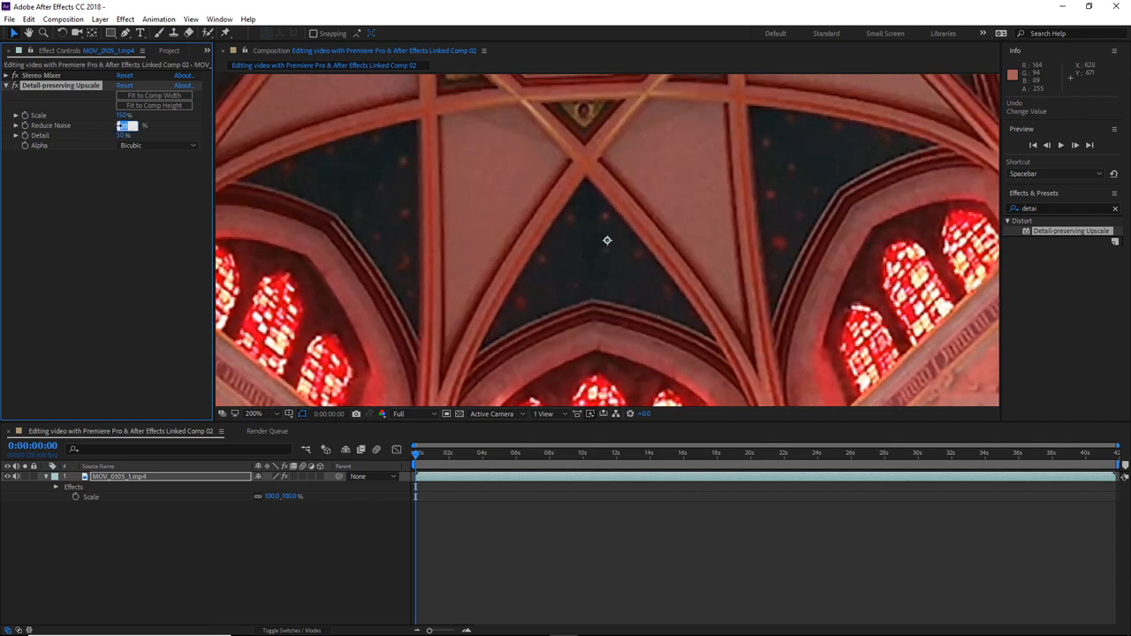
pyautogui.write('59')
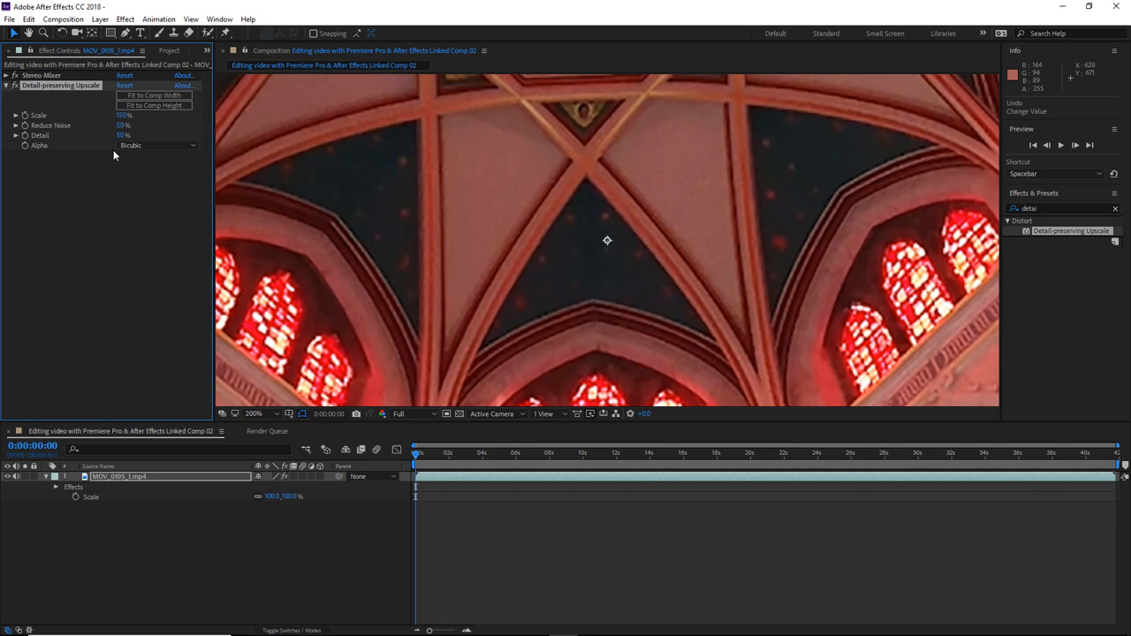
pyautogui.moveTo(117, 143)
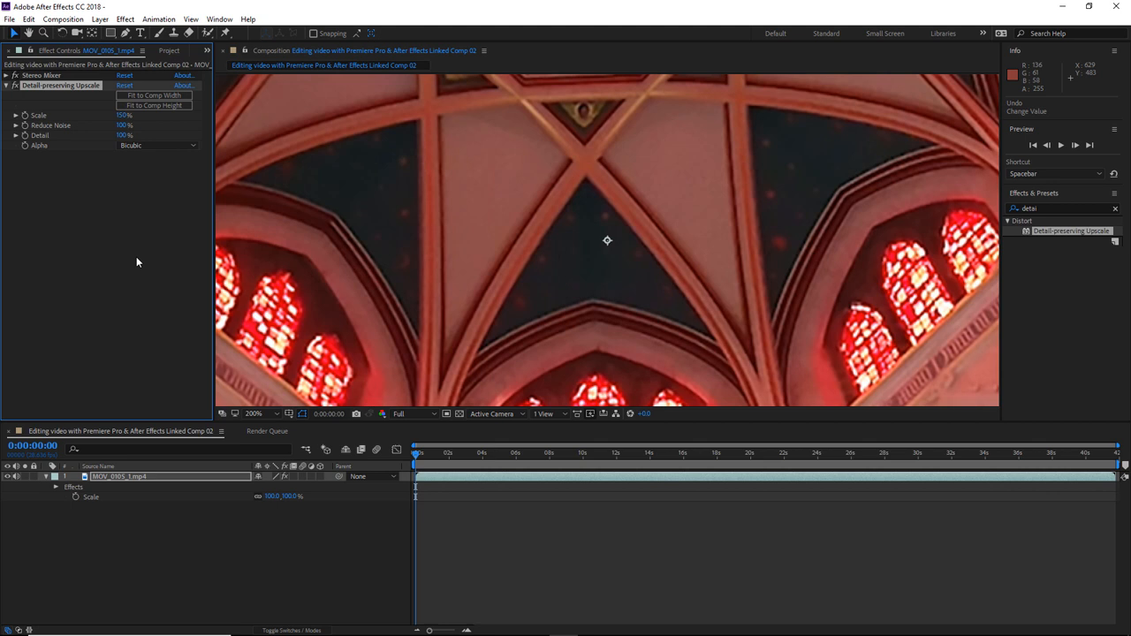
pyautogui.moveTo(128, 168)
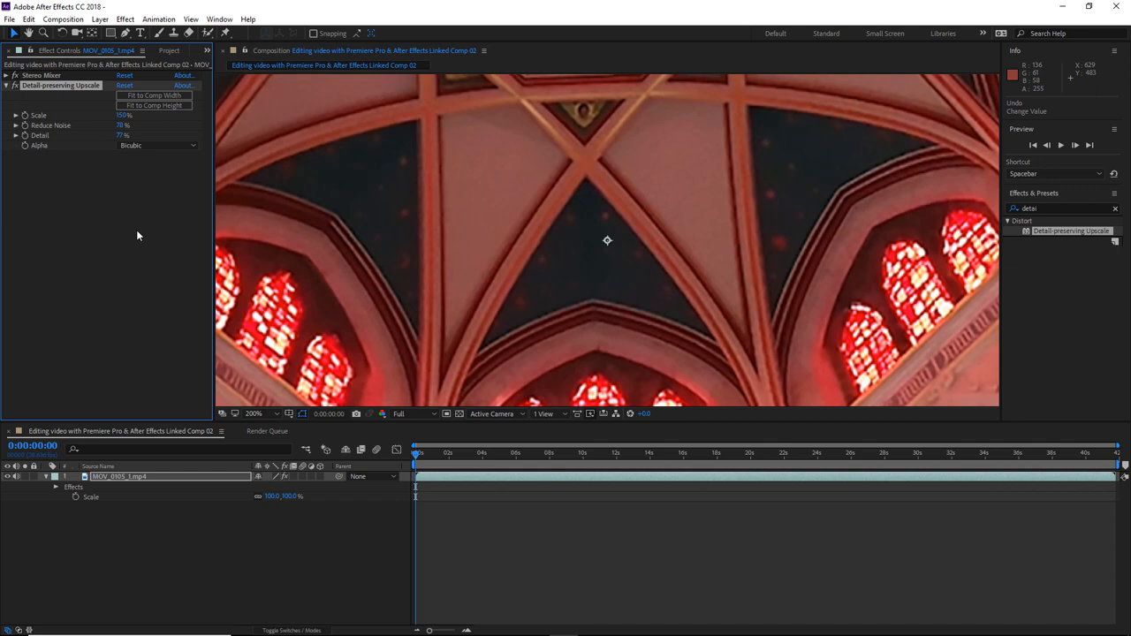
pyautogui.press('`')
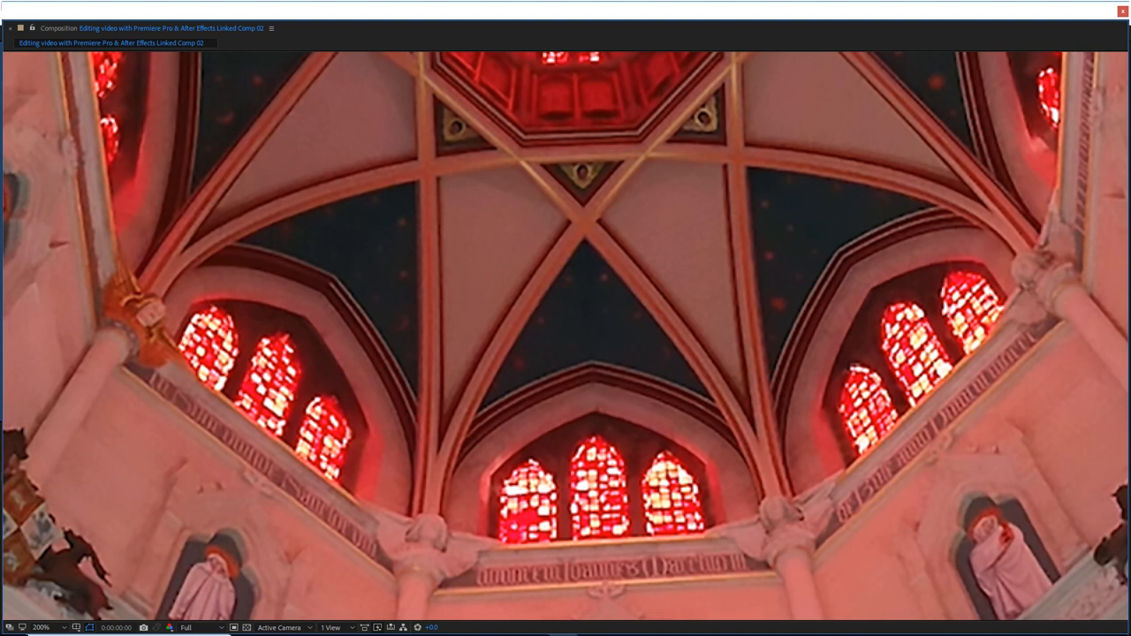
pyautogui.moveTo(484, 261); pyautogui.dragTo(608, 163)
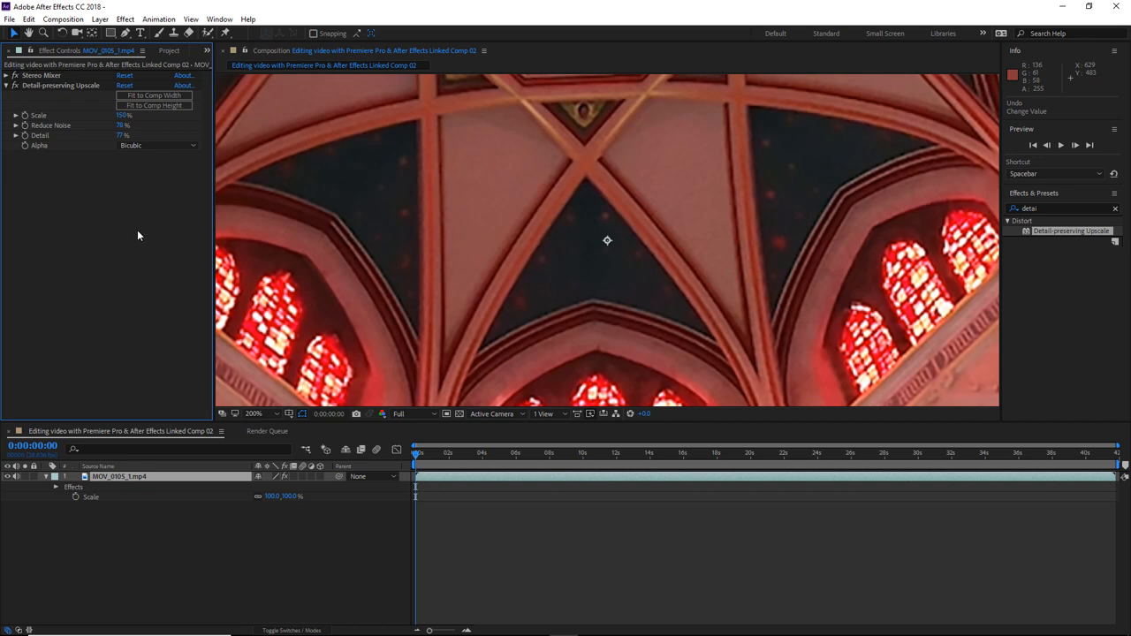
pyautogui.click(254, 414)
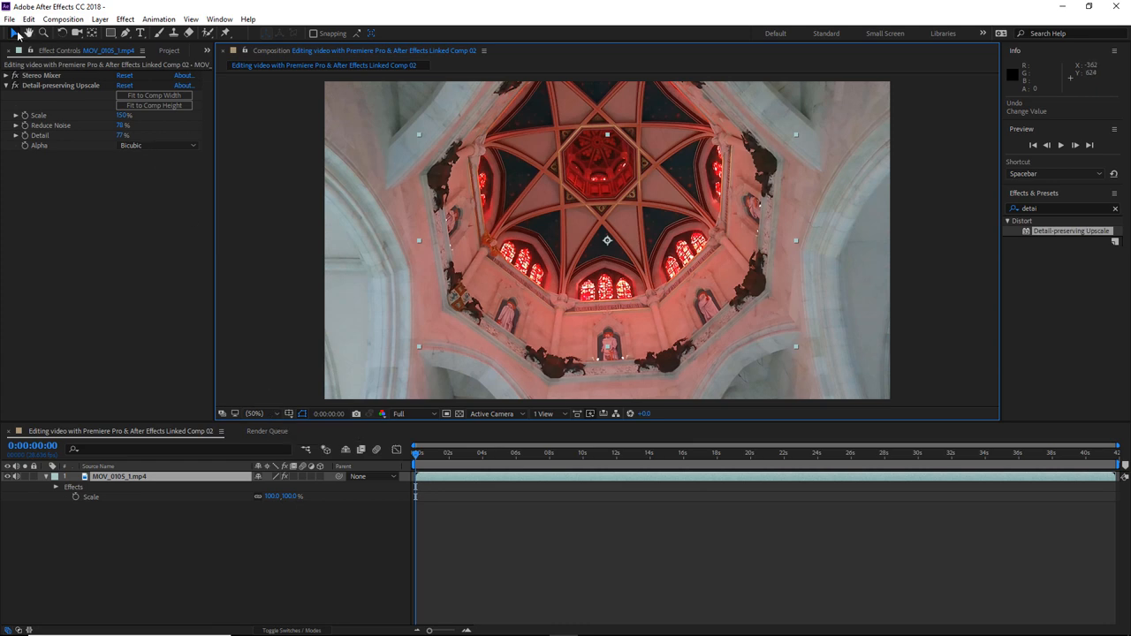
pyautogui.press('ctrl+s')
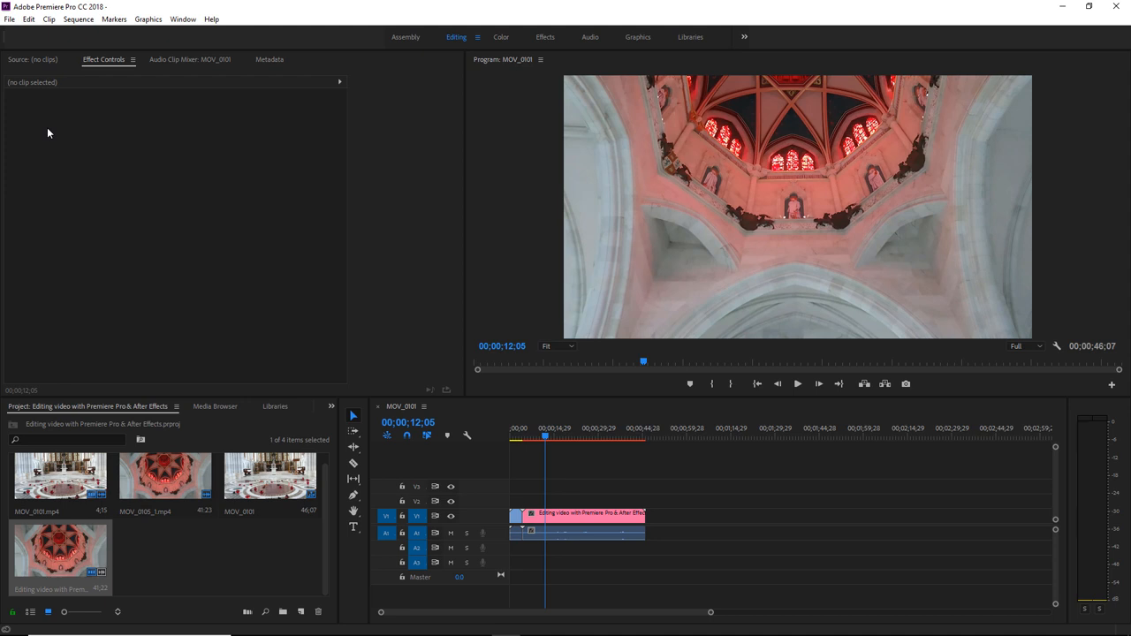
pyautogui.moveTo(368, 382)
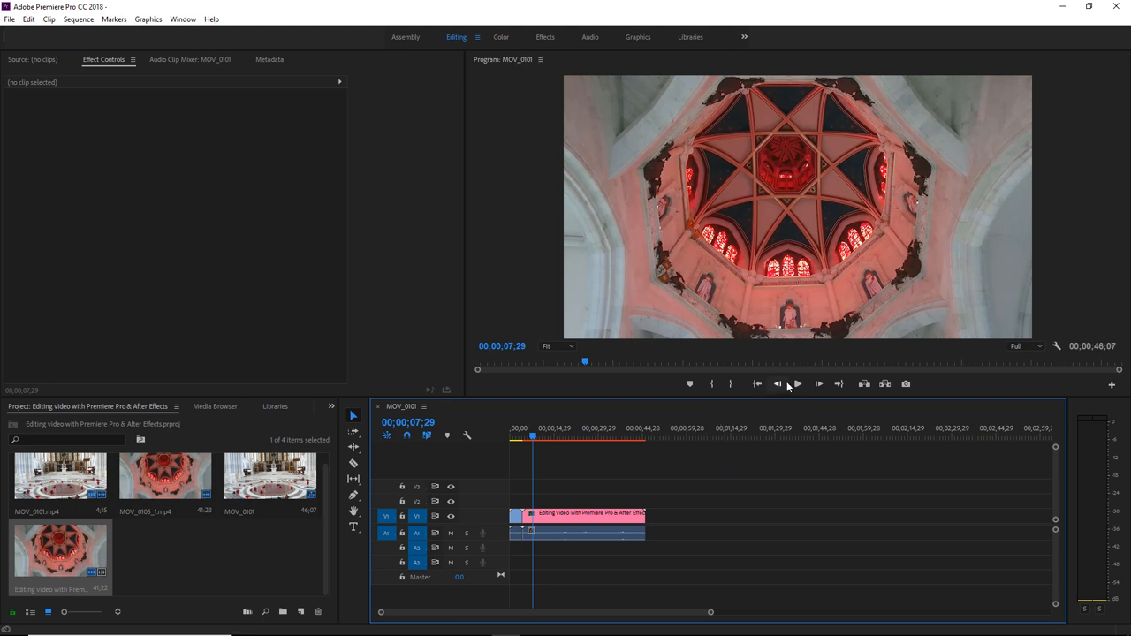
# Step: Play the sequence from the start to review the upscaled ceiling footage
pyautogui.click(795, 383)
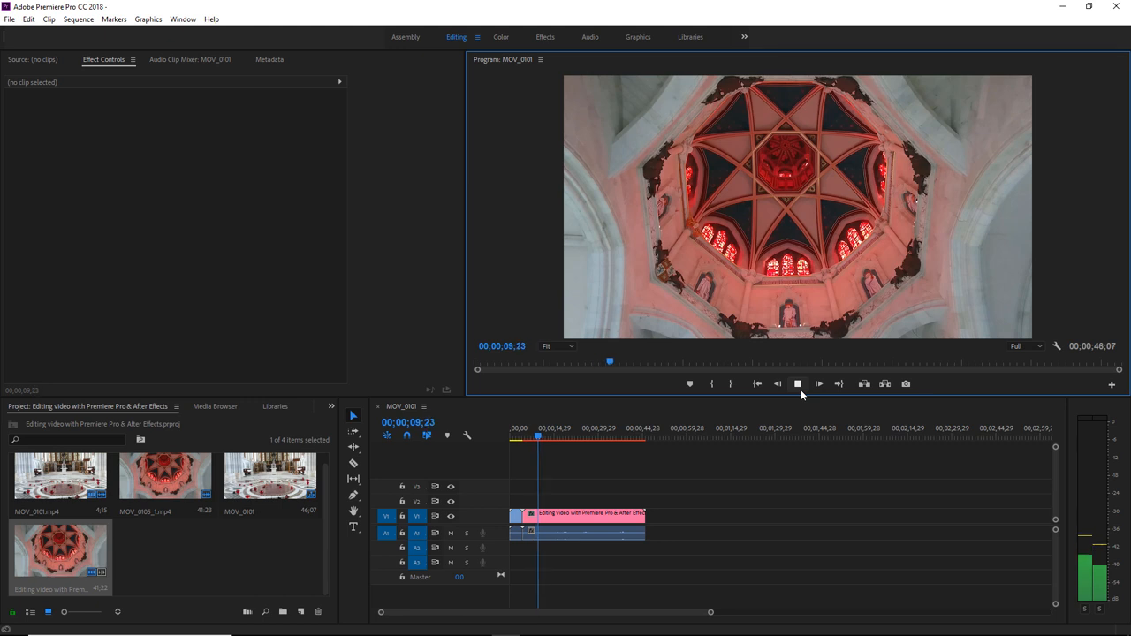
pyautogui.click(799, 383)
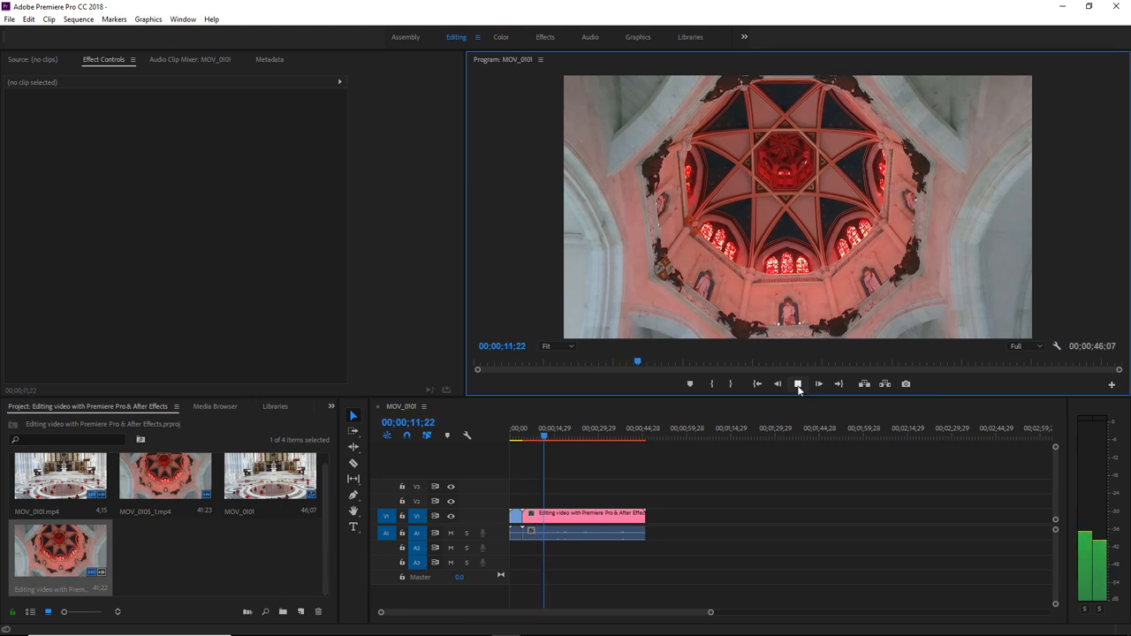
pyautogui.click(797, 383)
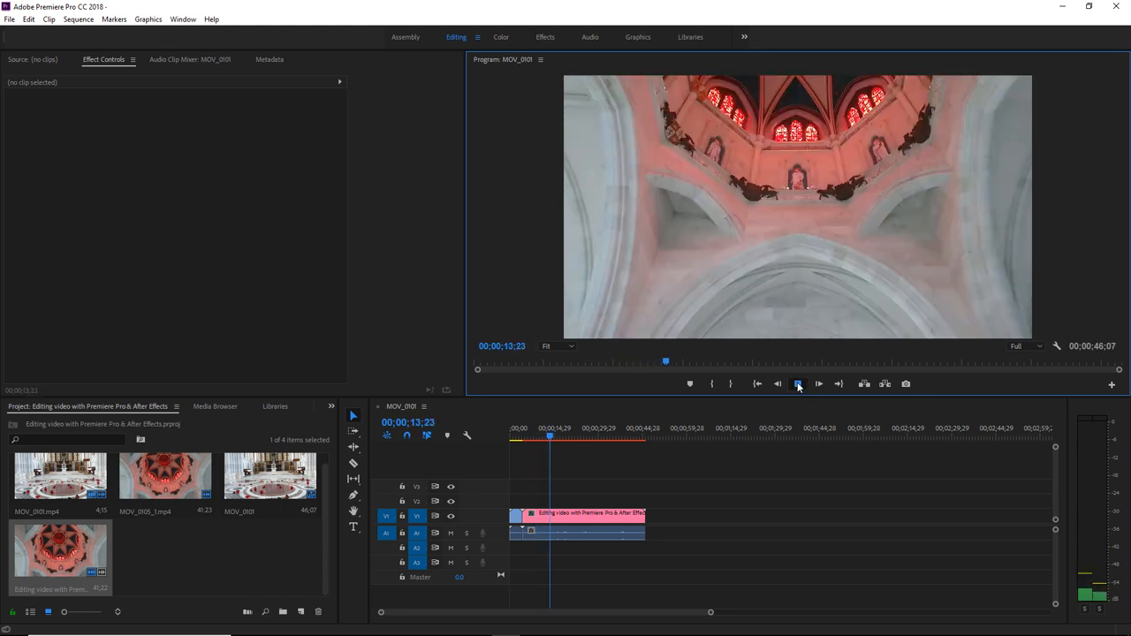